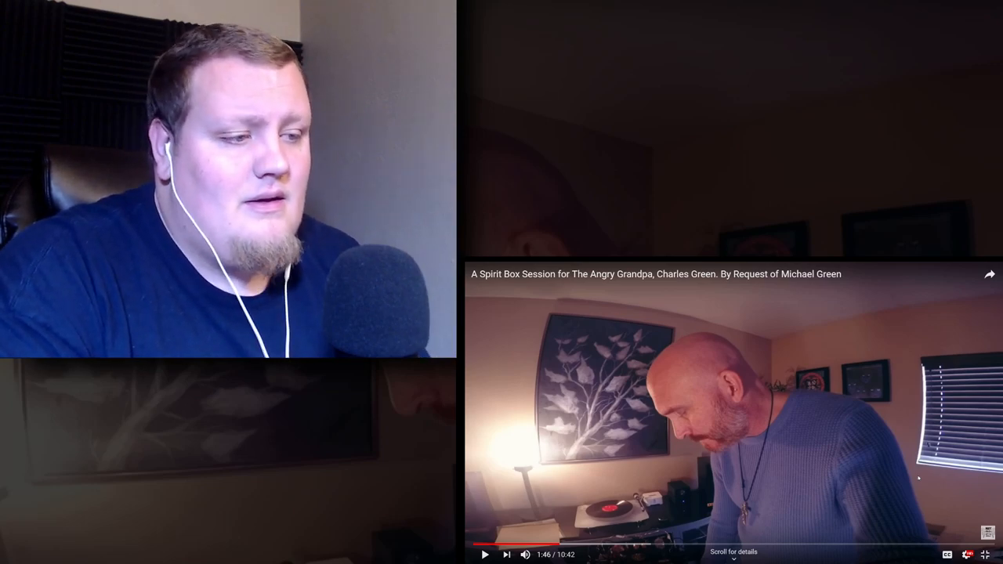
- Pause The Angry Grandpa spirit box session video at 1:46 of 10:42
{"action": "left_click", "coordinate": [733, 414]}
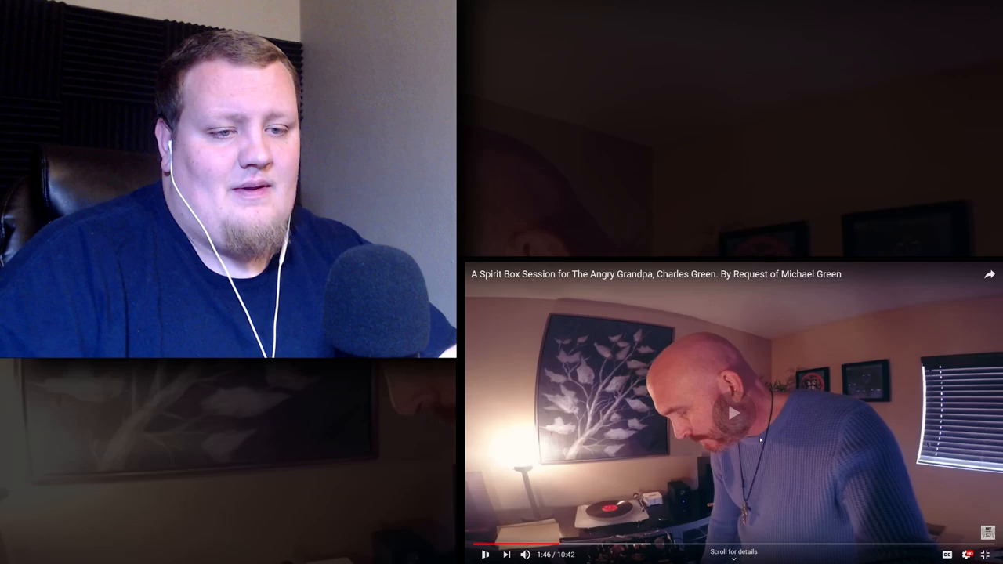